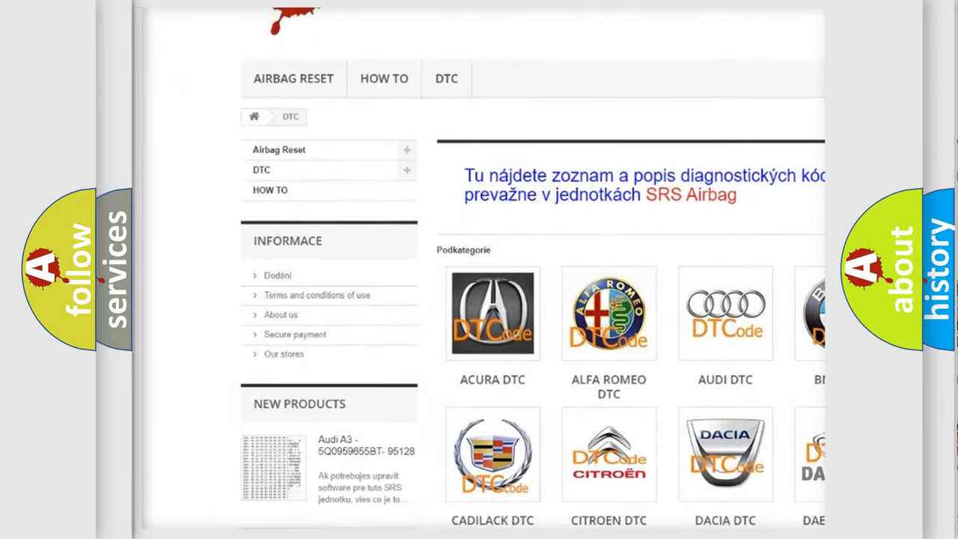
pyautogui.scroll(-3)
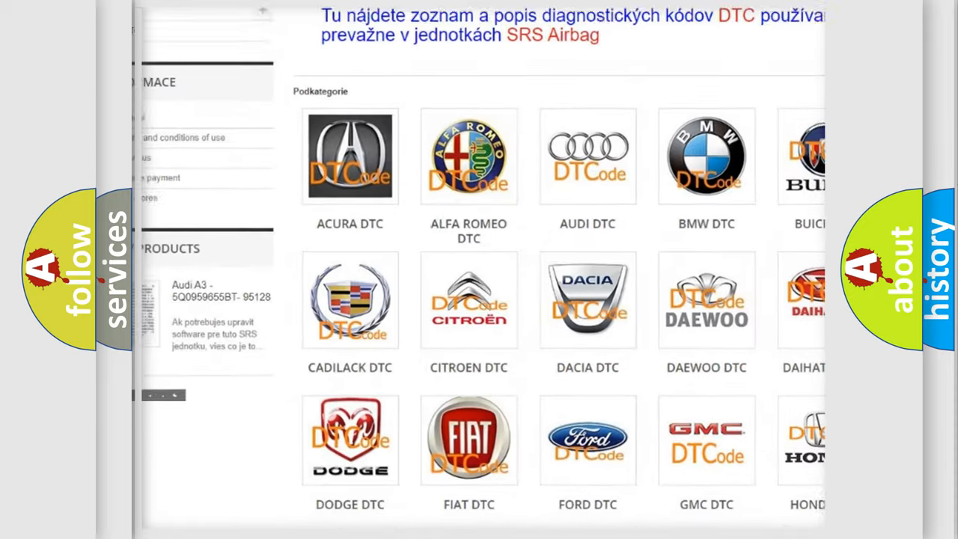
pyautogui.scroll(-3)
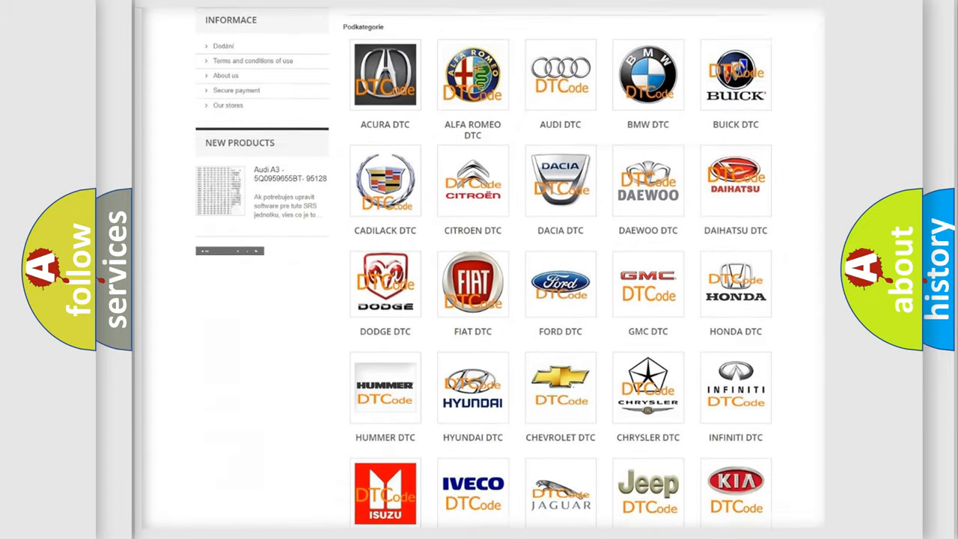
pyautogui.scroll(-3)
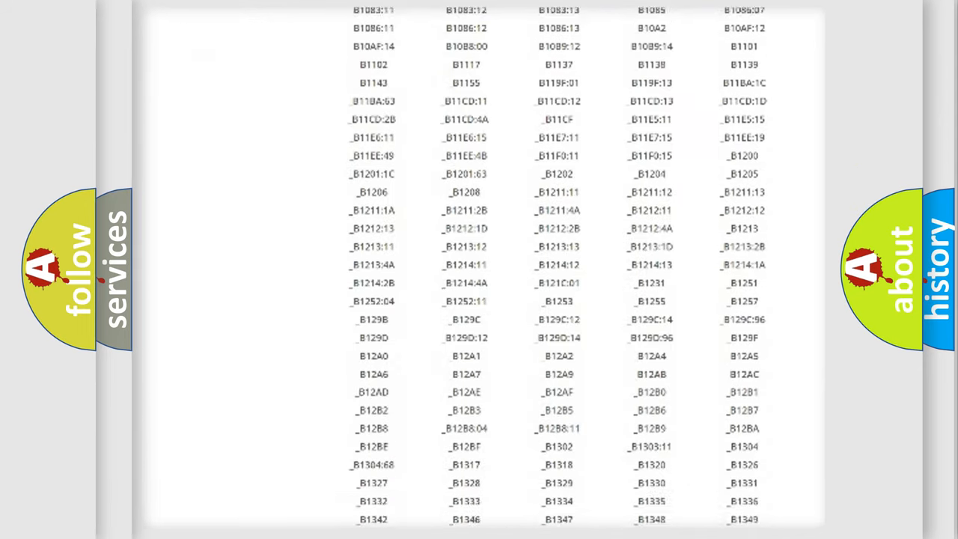
pyautogui.scroll(-3)
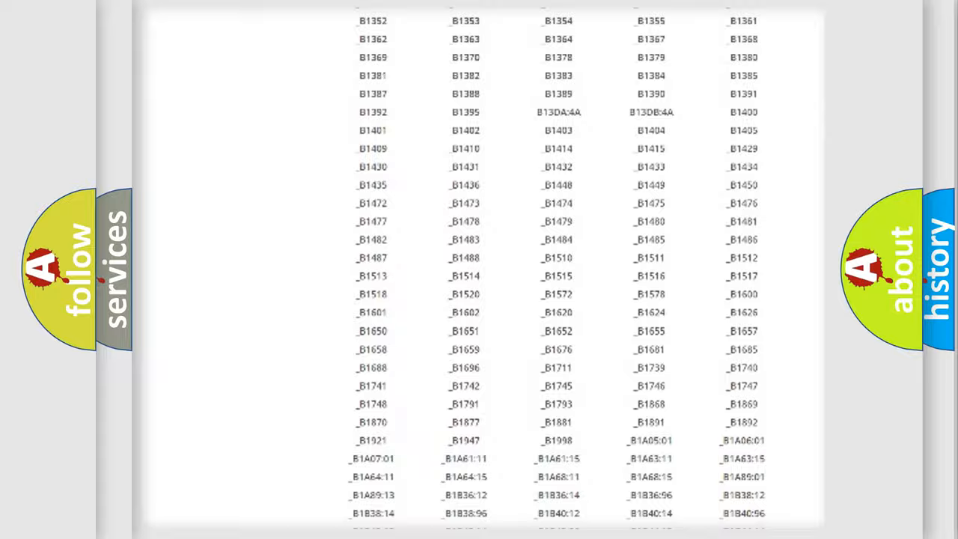